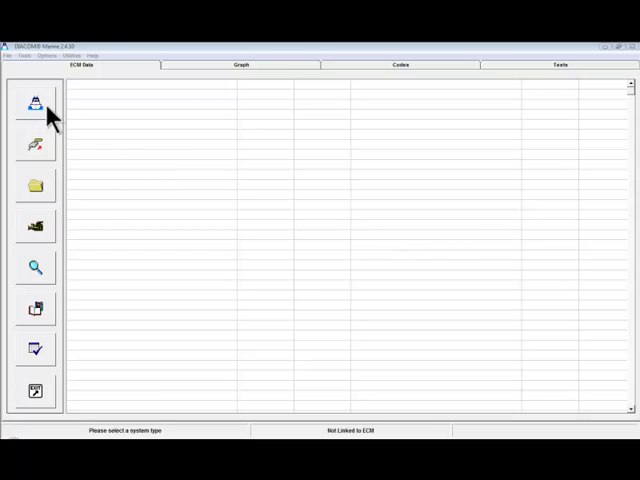
Step: Link to the ILMOR MV8 E-Controls ECM on Engine1 using the Engine Data set
left_click(34, 104)
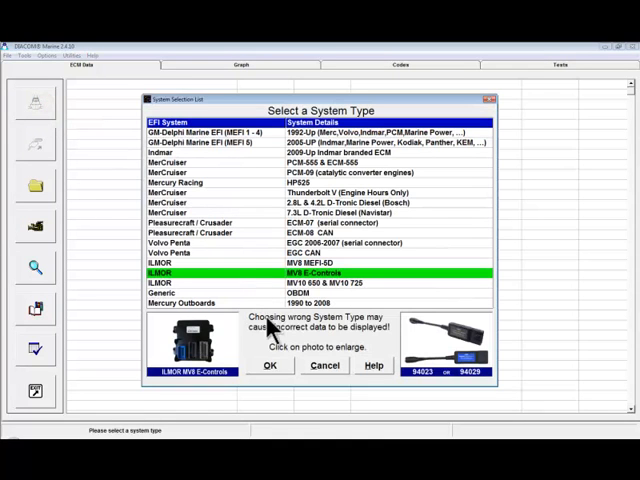
left_click(269, 365)
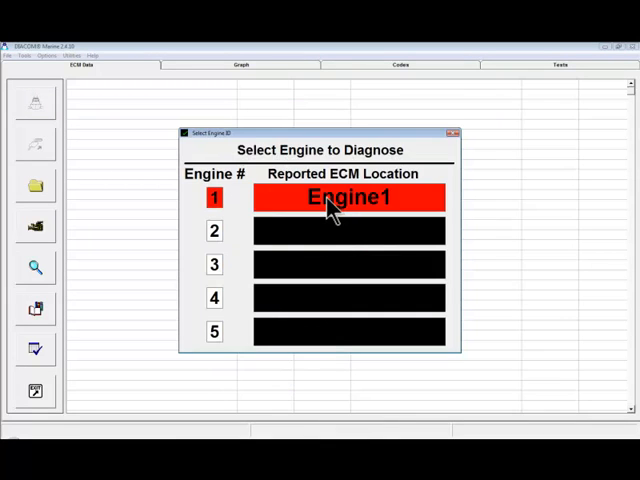
left_click(348, 197)
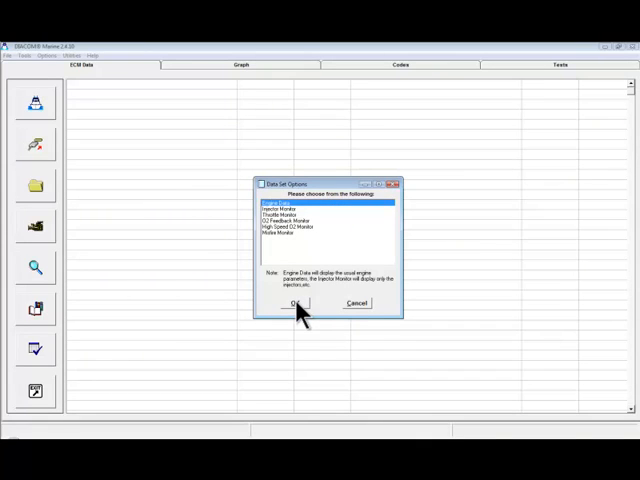
left_click(293, 303)
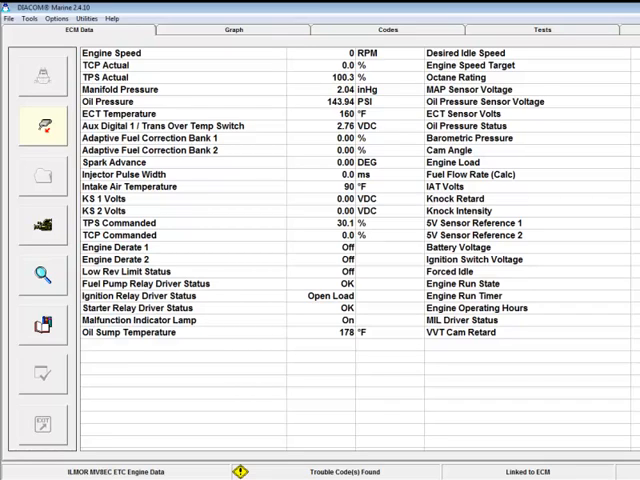
mouse_move(128, 318)
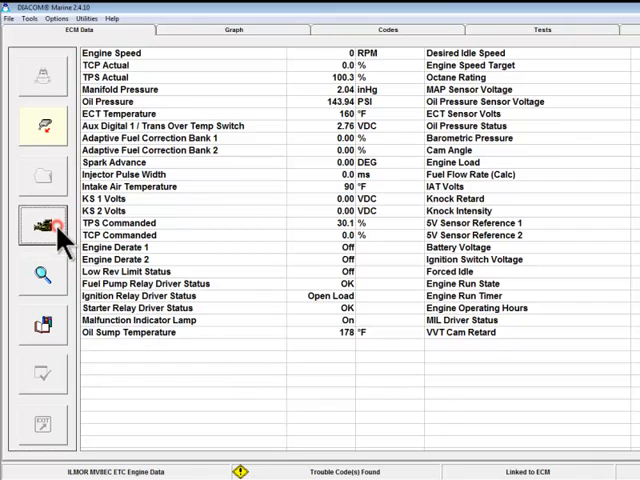
Step: Start recording live engine data and move the Elapsed Time counter aside
left_click(42, 225)
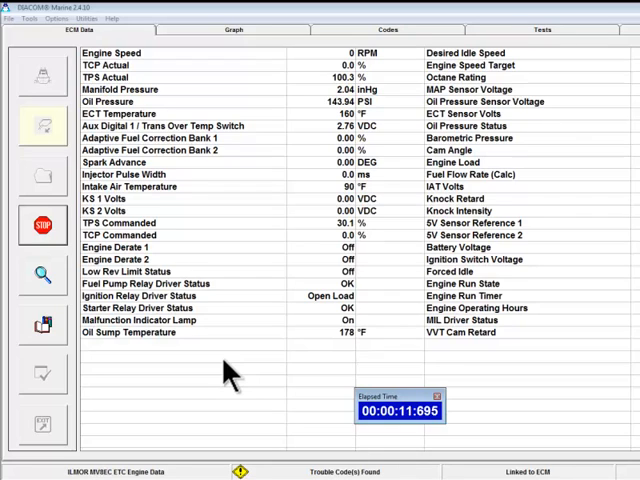
mouse_move(400, 410)
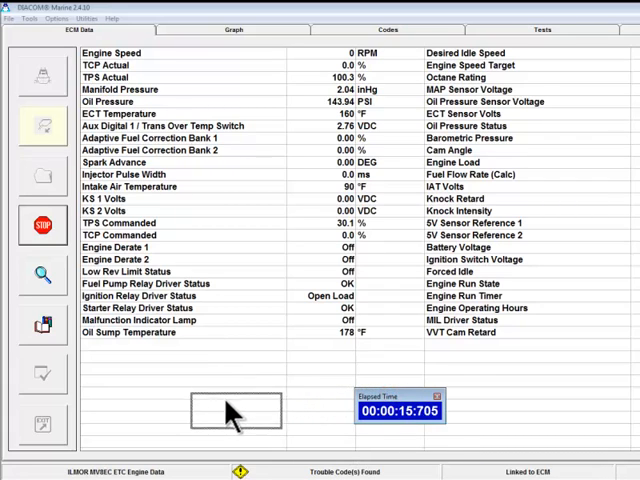
left_click_drag(398, 411, 206, 420)
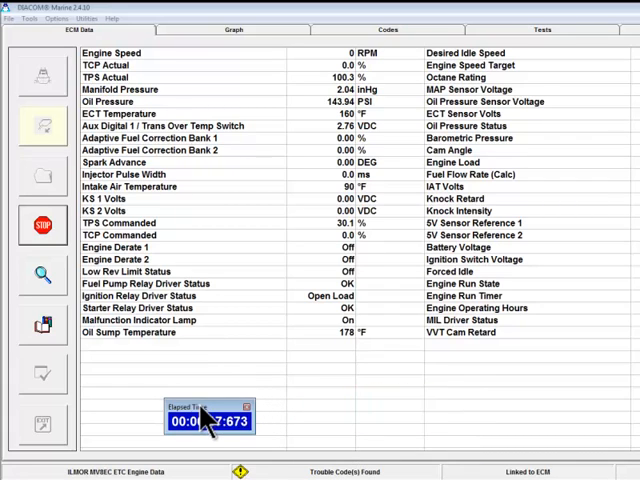
mouse_move(363, 410)
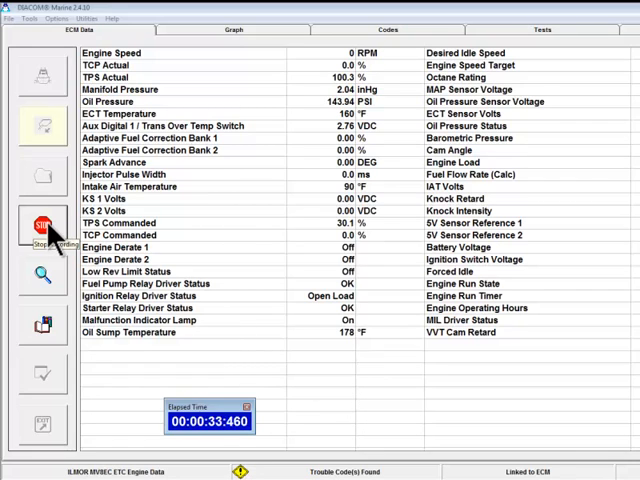
Step: Stop the running recording so the .rec file name prompt appears
left_click(42, 225)
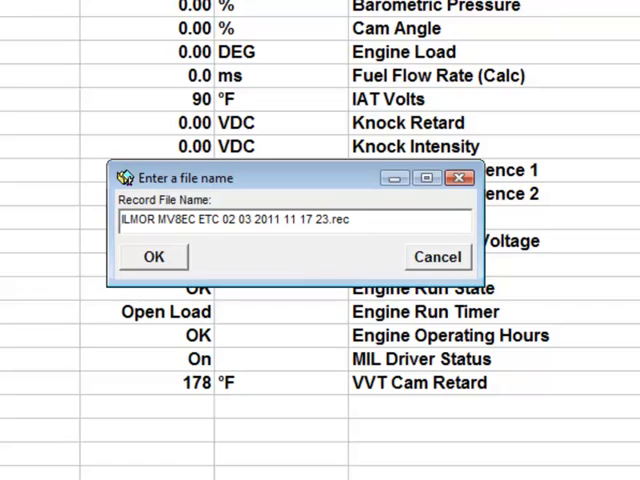
Step: Accept the suggested ILMOR MV8EC ETC .rec file name to save the recording
left_click(153, 256)
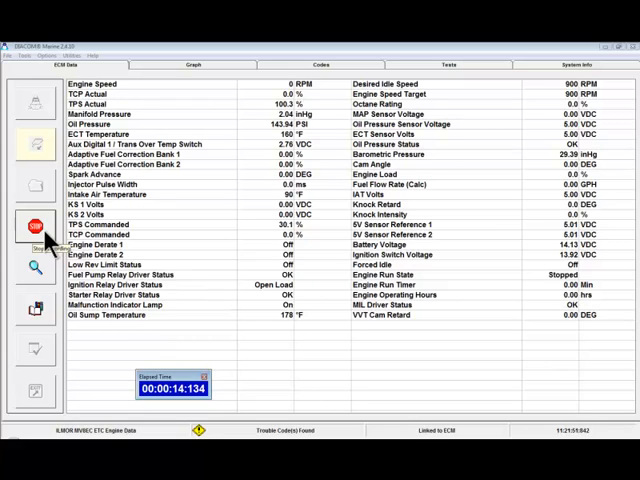
Step: Stop the second recording and save it with its suggested ILMOR MV8EC .rec name
left_click(35, 225)
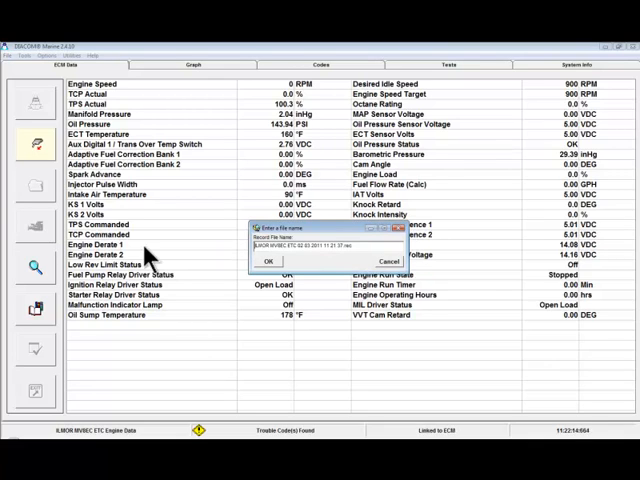
left_click(267, 261)
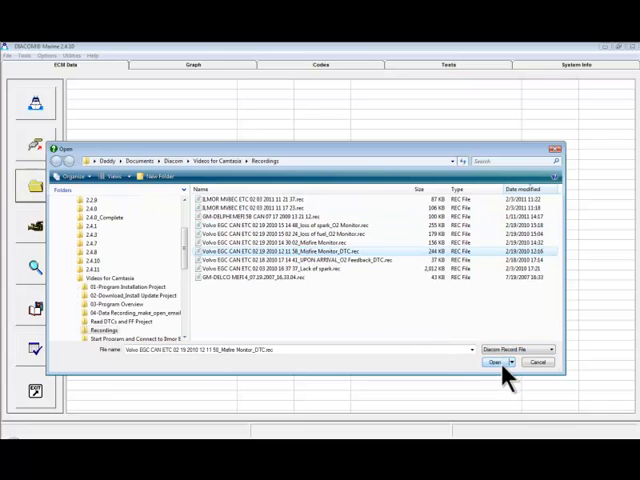
Step: Open the Volvo EGC CAN ETC Misfire Monitor .rec file from Recordings
left_click(493, 362)
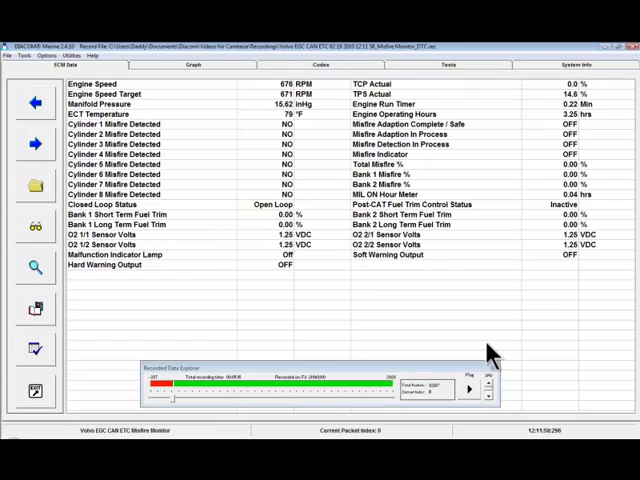
mouse_move(555, 315)
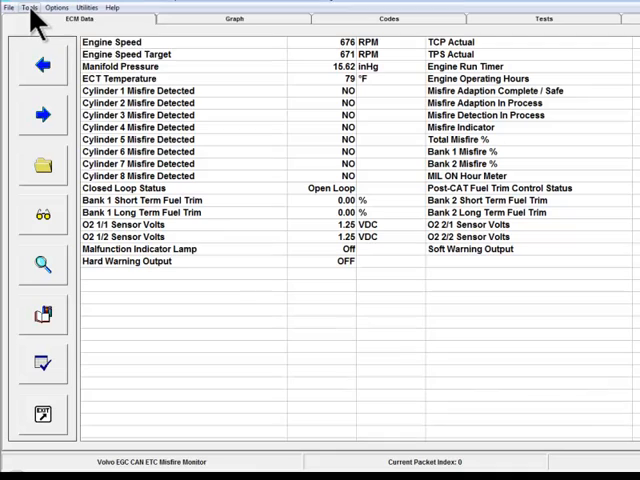
Step: Reopen the Recorded Data Explorer from the Tools menu
left_click(31, 7)
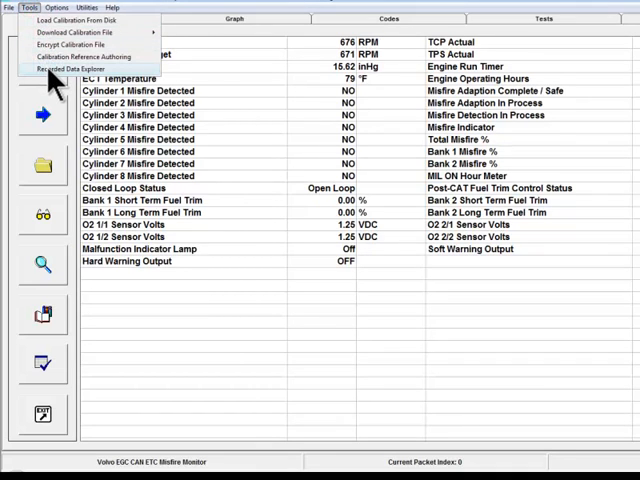
left_click(75, 68)
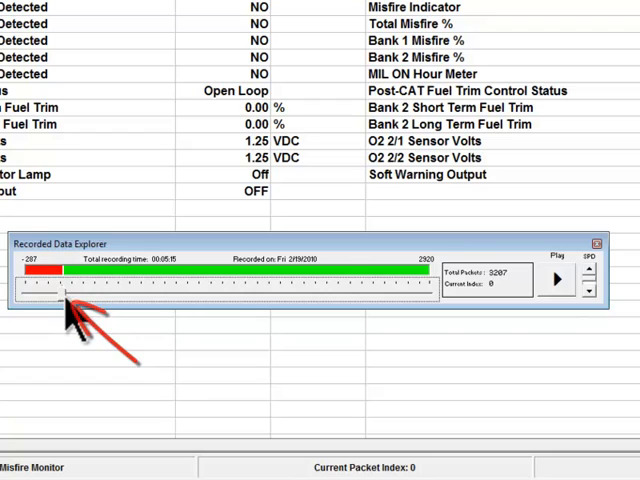
Step: Scrub the recording past packets 643 and 1942, then step back to packet 2101
left_click_drag(65, 293, 143, 293)
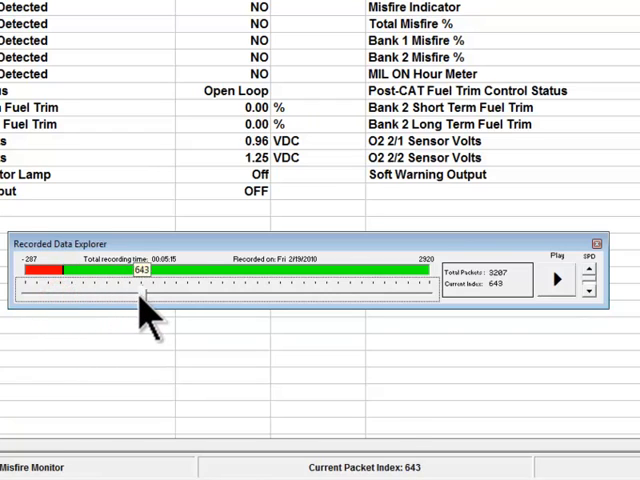
left_click_drag(143, 289, 308, 289)
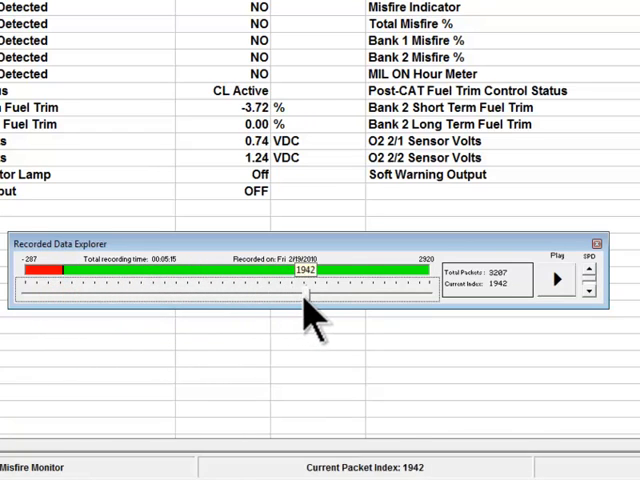
left_click_drag(307, 296, 337, 296)
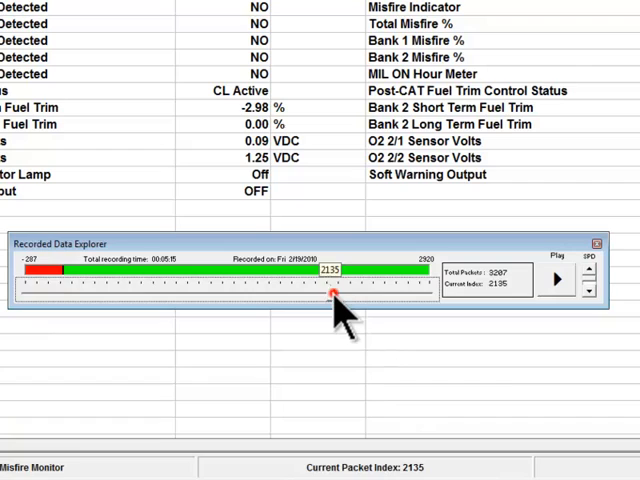
left_click_drag(332, 296, 328, 296)
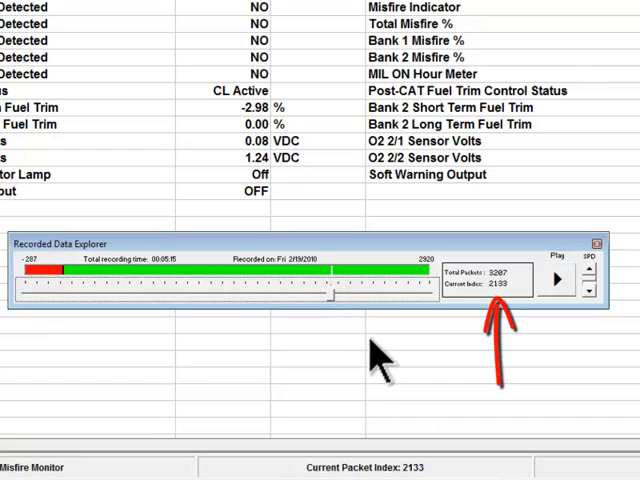
left_click(452, 399)
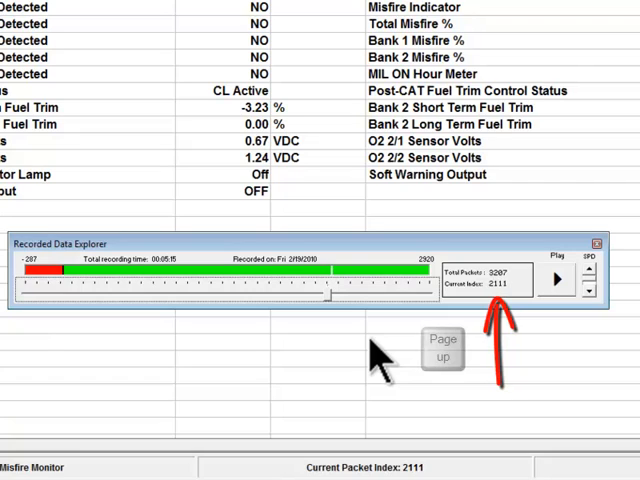
left_click(440, 357)
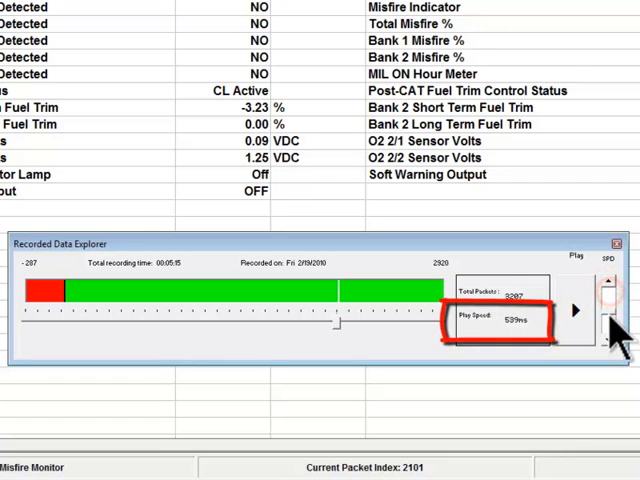
Step: Set playback speed to 1000 ms, play, and stop at packet 2114
left_click(611, 347)
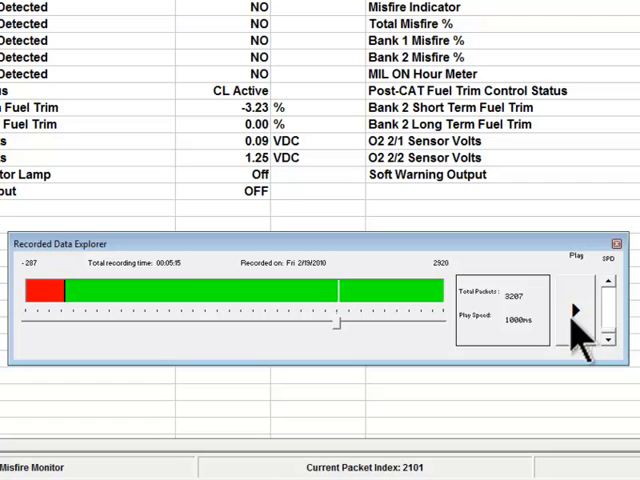
left_click(575, 312)
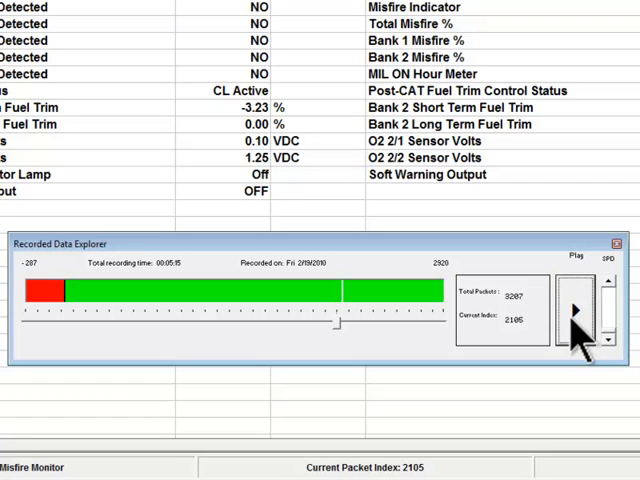
left_click(573, 312)
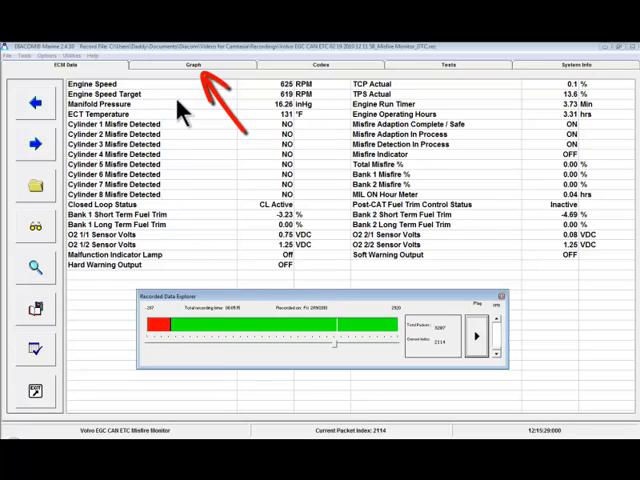
Step: On the Graph tab, plot Engine Run Timer, Engine Speed and Engine Speed Target
left_click(193, 64)
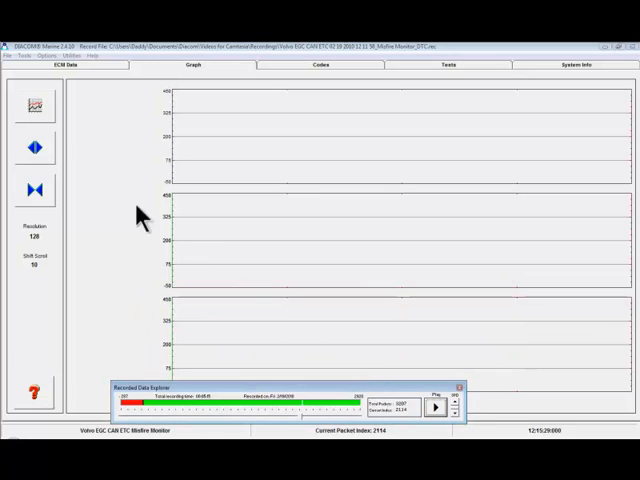
left_click(34, 104)
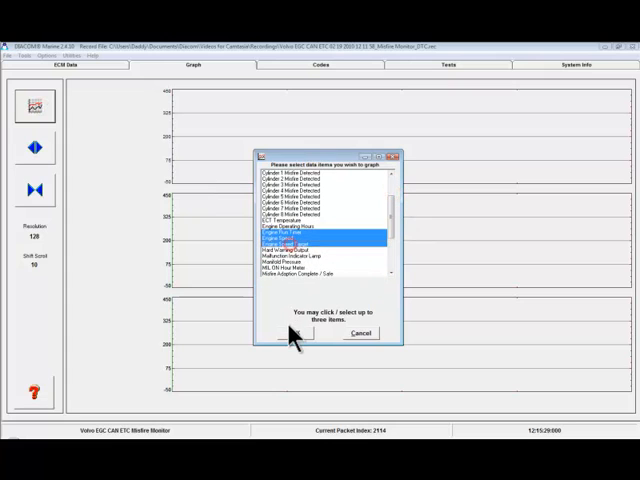
left_click(288, 332)
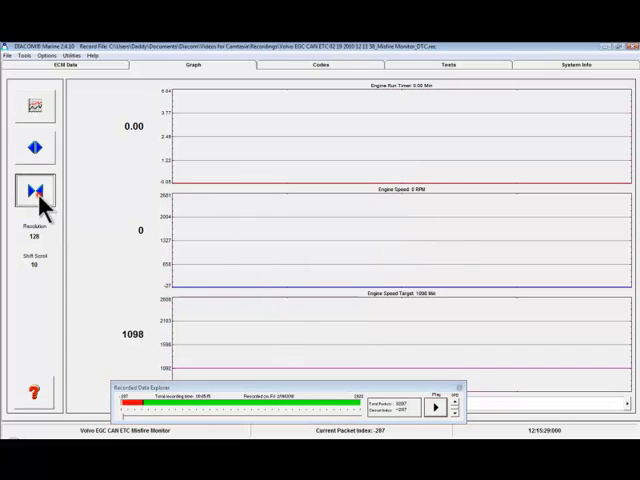
left_click(35, 190)
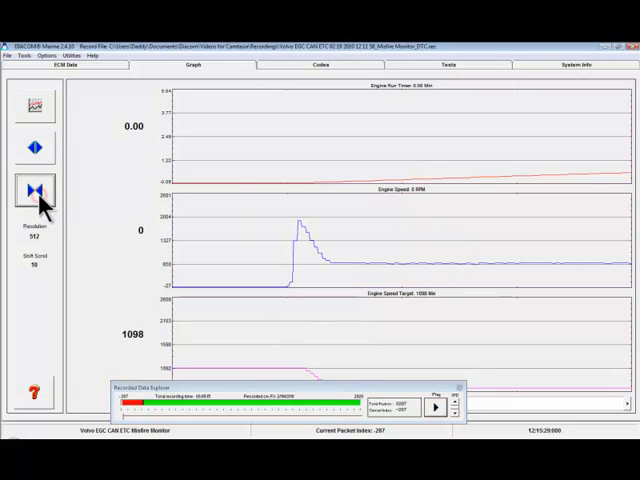
mouse_move(120, 250)
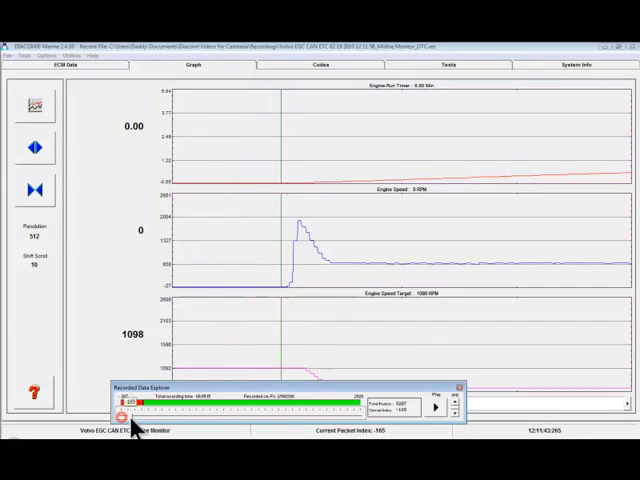
Step: Drag the playback slider forward to packet 669, where engine speed reads 671 RPM
left_click_drag(130, 412, 270, 412)
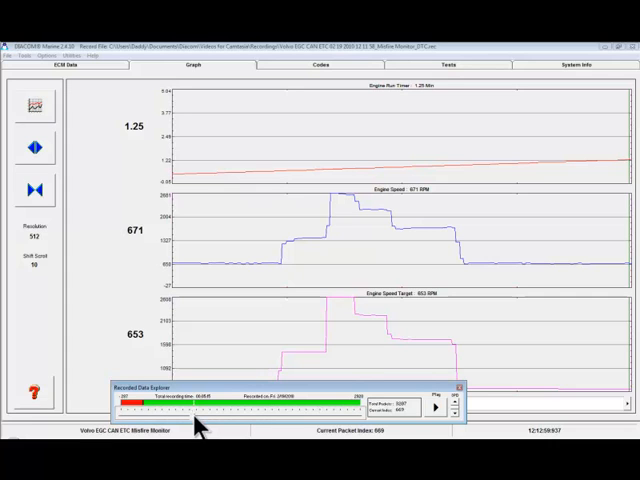
mouse_move(72, 72)
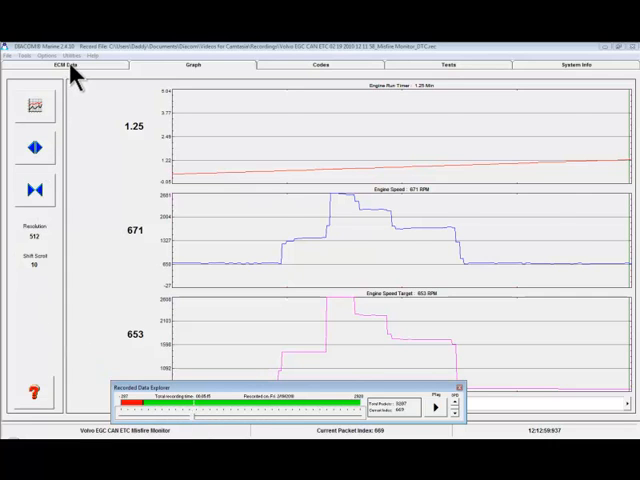
Step: Switch back to the ECM Data tab to view the engine readings
left_click(66, 65)
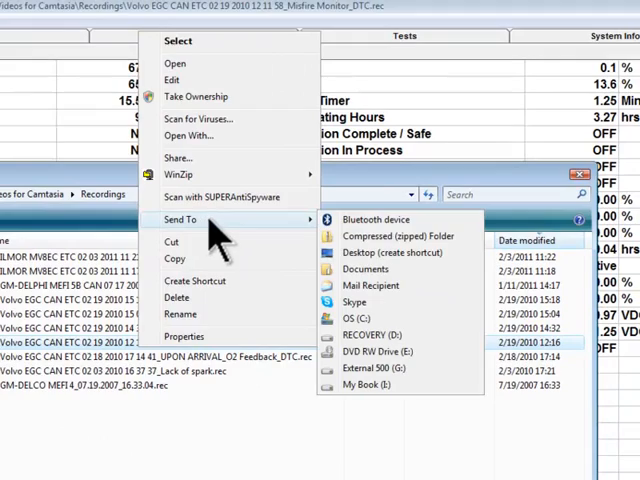
mouse_move(370, 286)
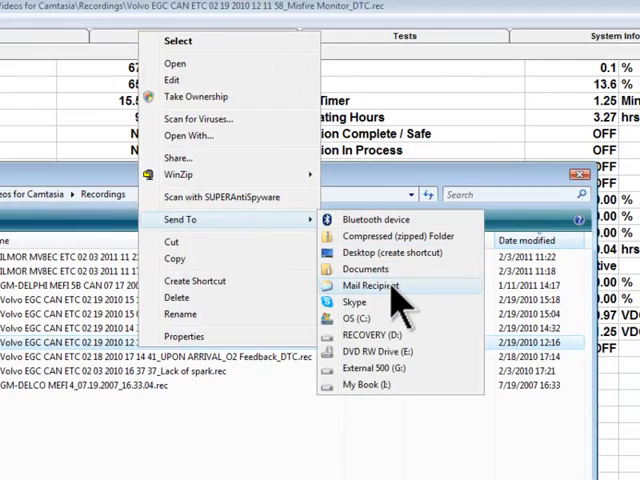